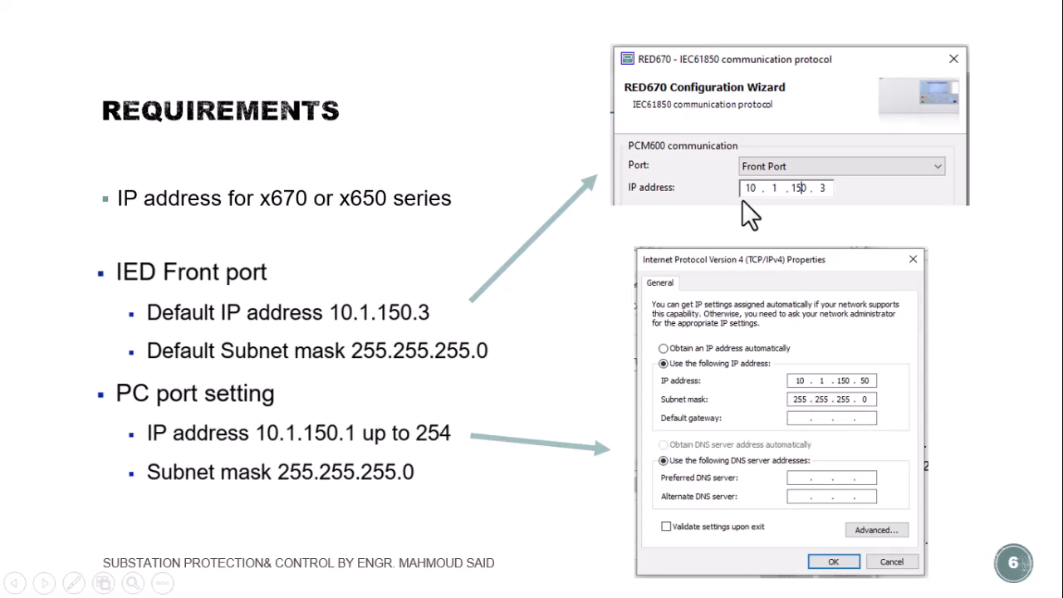
mouse_move(734, 203)
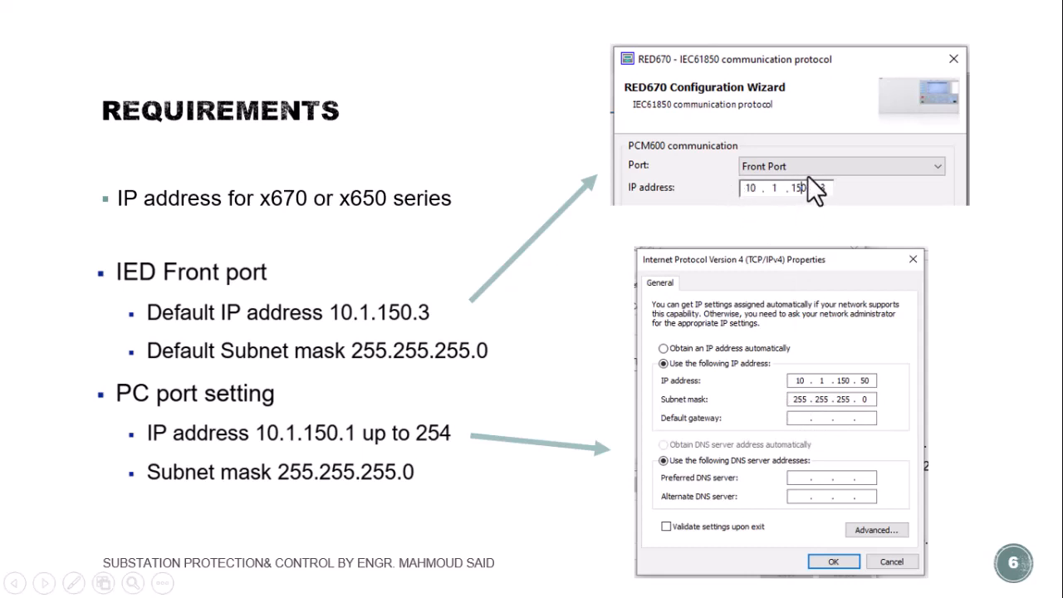
Highlight the '1-Change PC IP' line in the Notepad connection checklist
type("3")
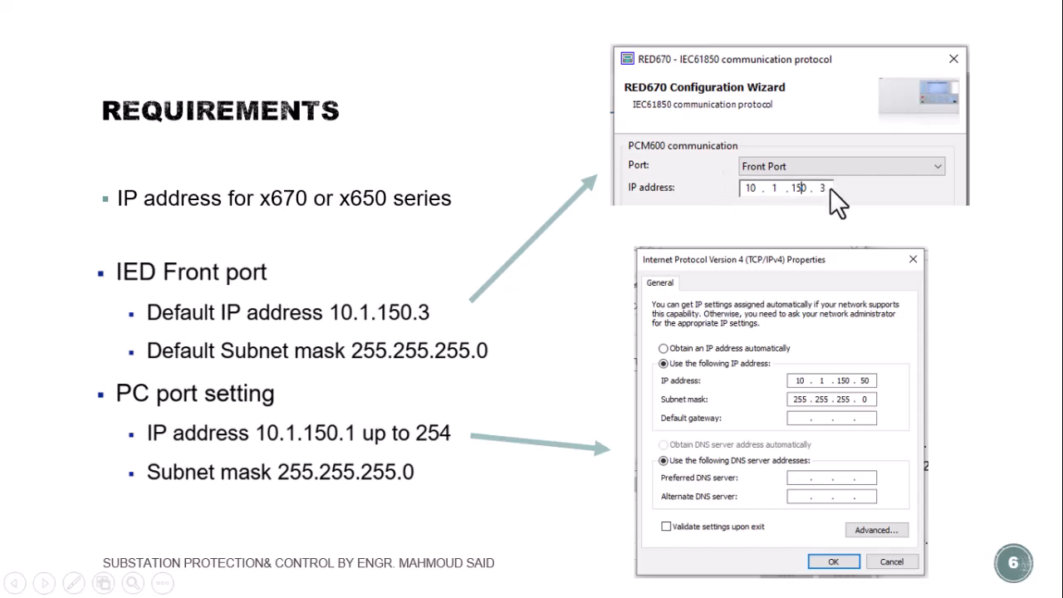
mouse_move(867, 395)
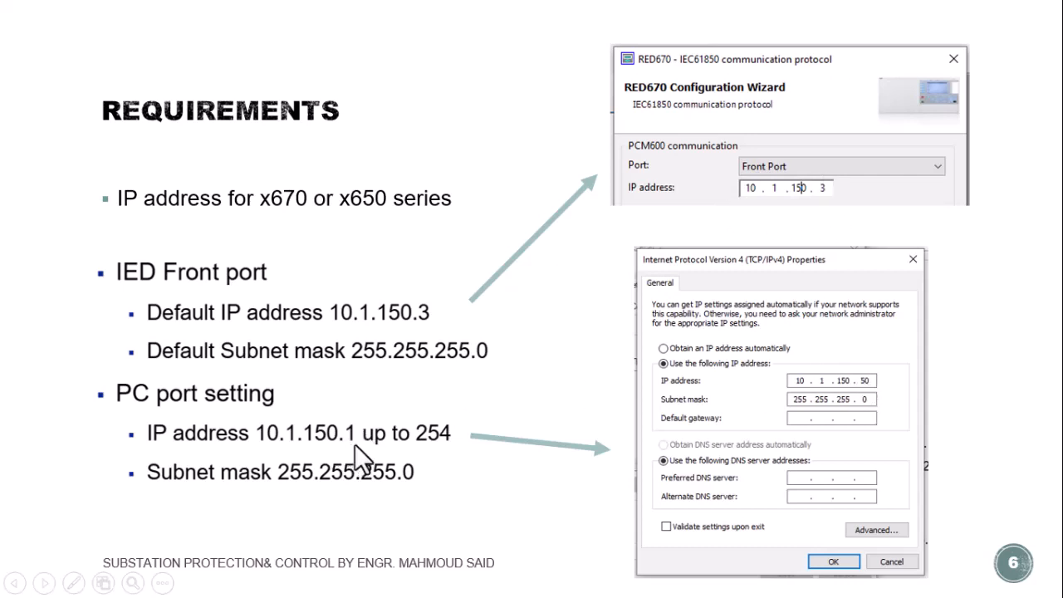
mouse_move(435, 465)
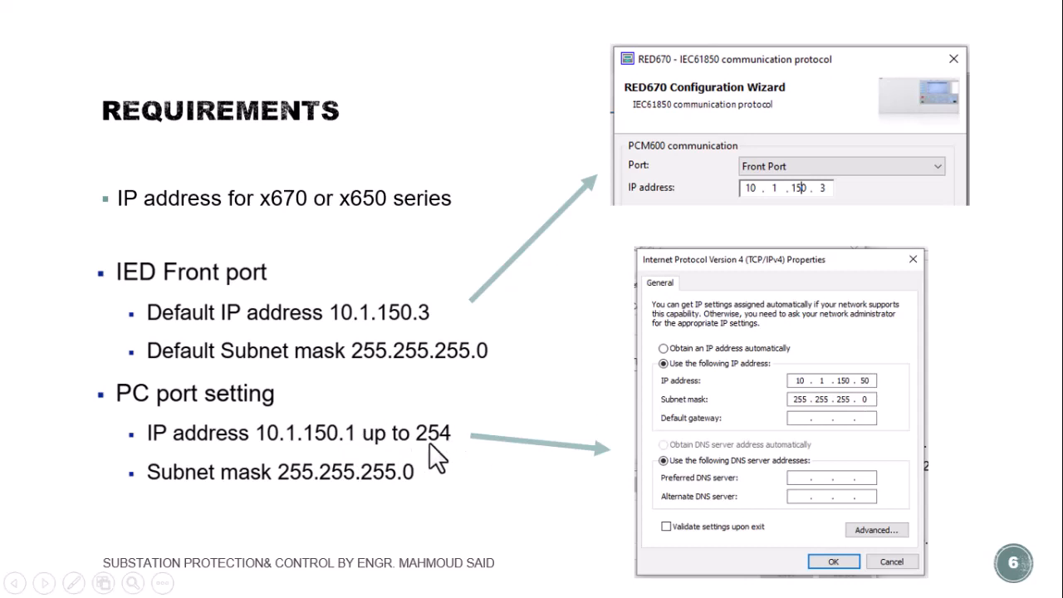
mouse_move(455, 315)
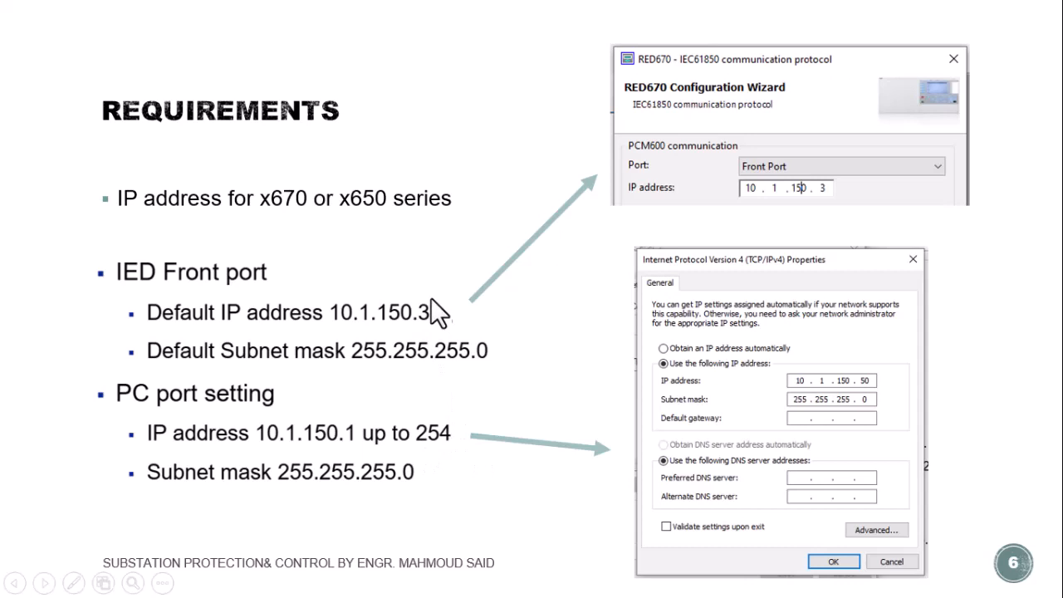
mouse_move(744, 435)
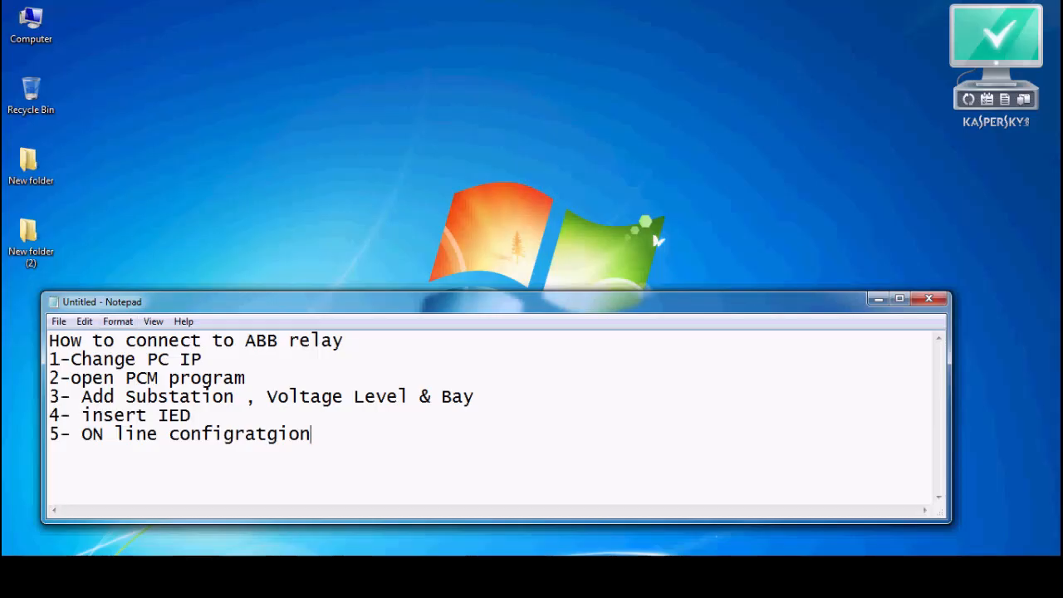
triple_click(196, 340)
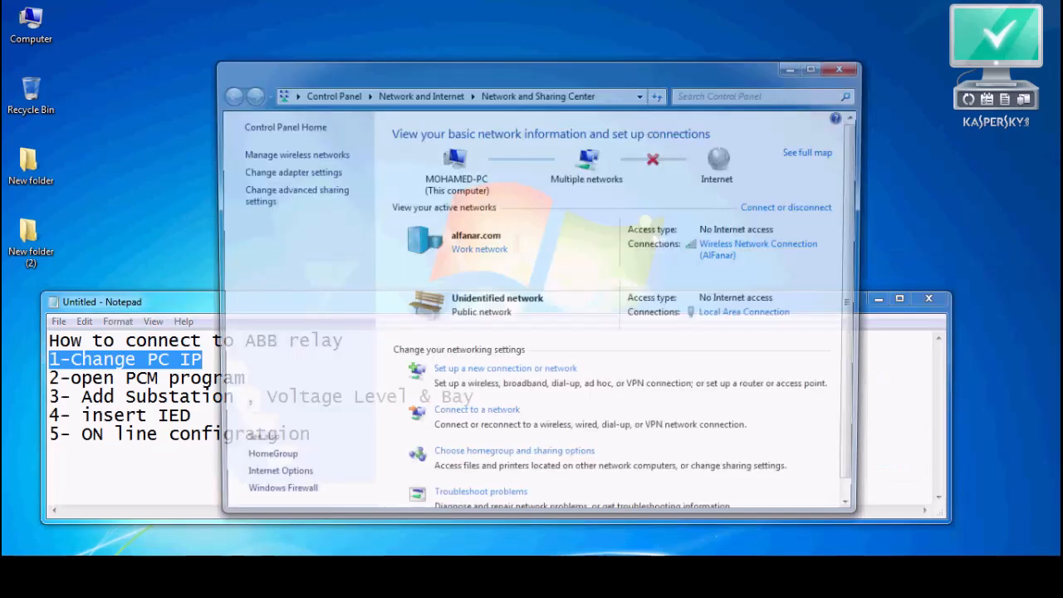
Reach the IPv4 settings of the wired Local Area Connection
left_click(742, 312)
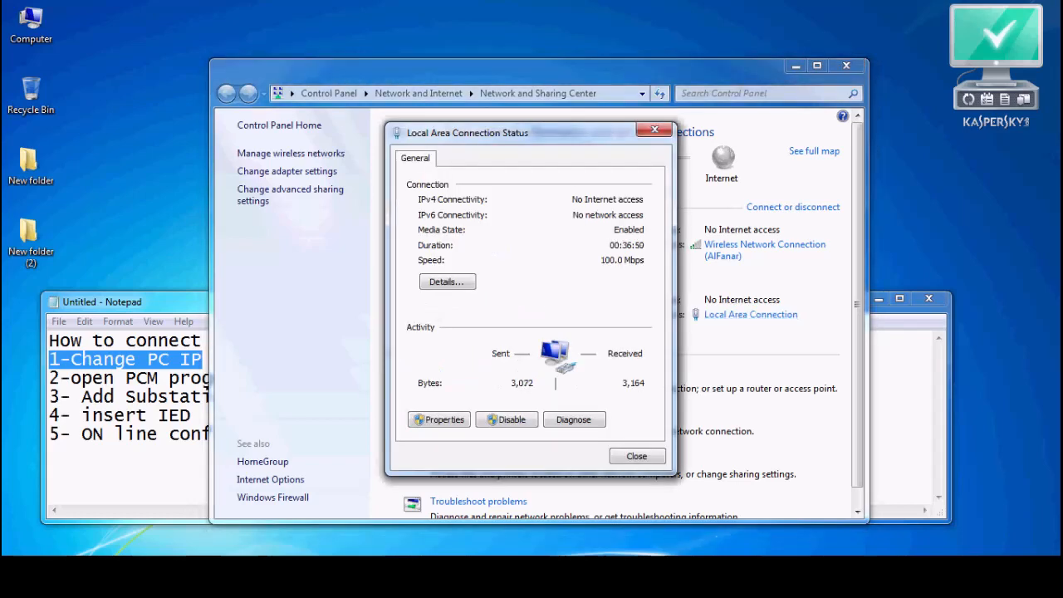
left_click(439, 418)
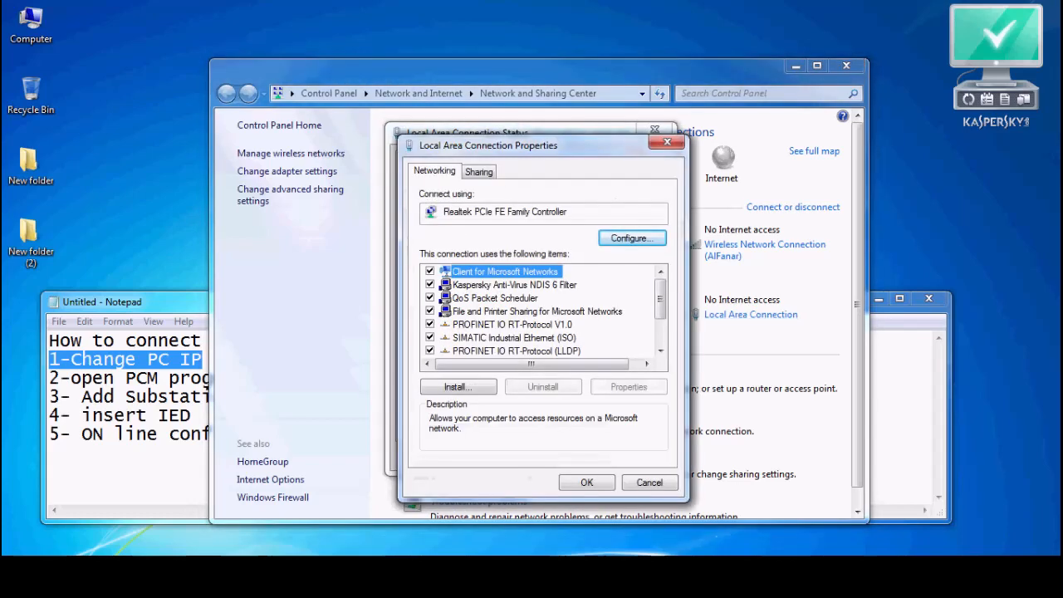
scroll("down", 3)
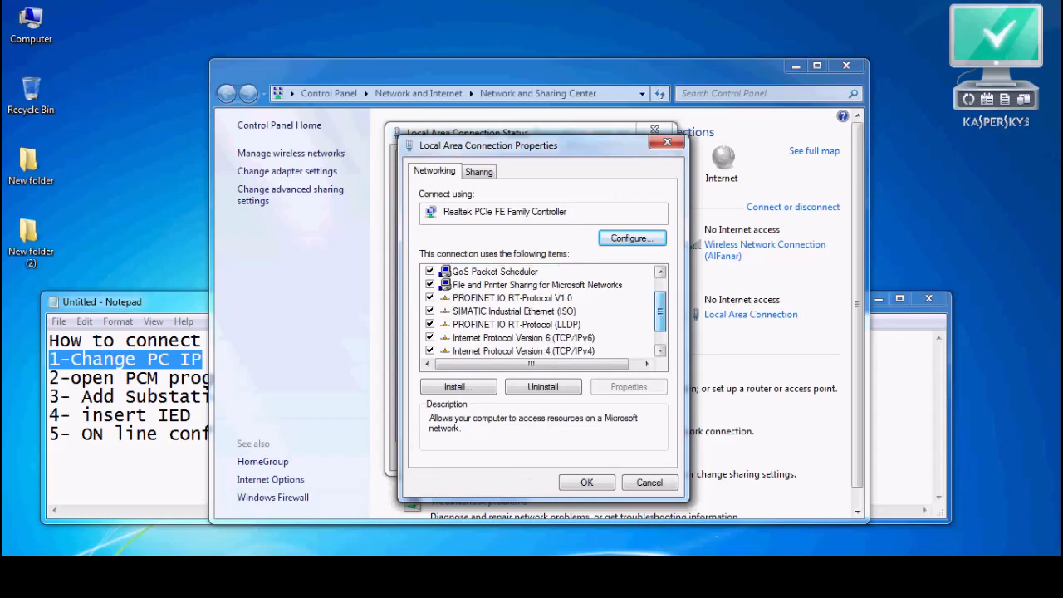
double_click(511, 350)
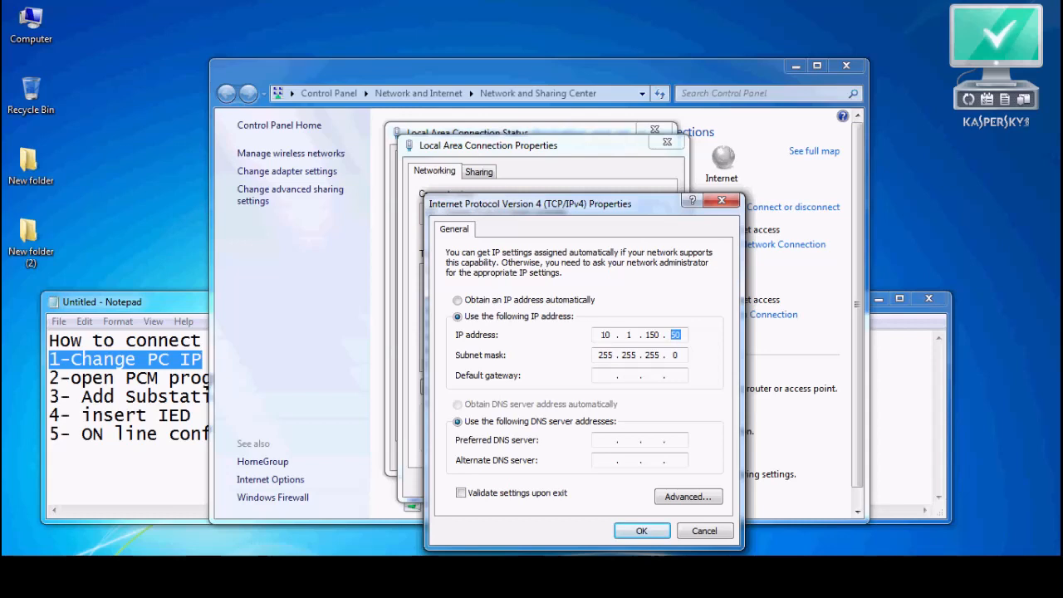
Apply IP 10.1.150.50 with subnet mask 255.255.255.0 and close the connection dialogs
left_click(604, 356)
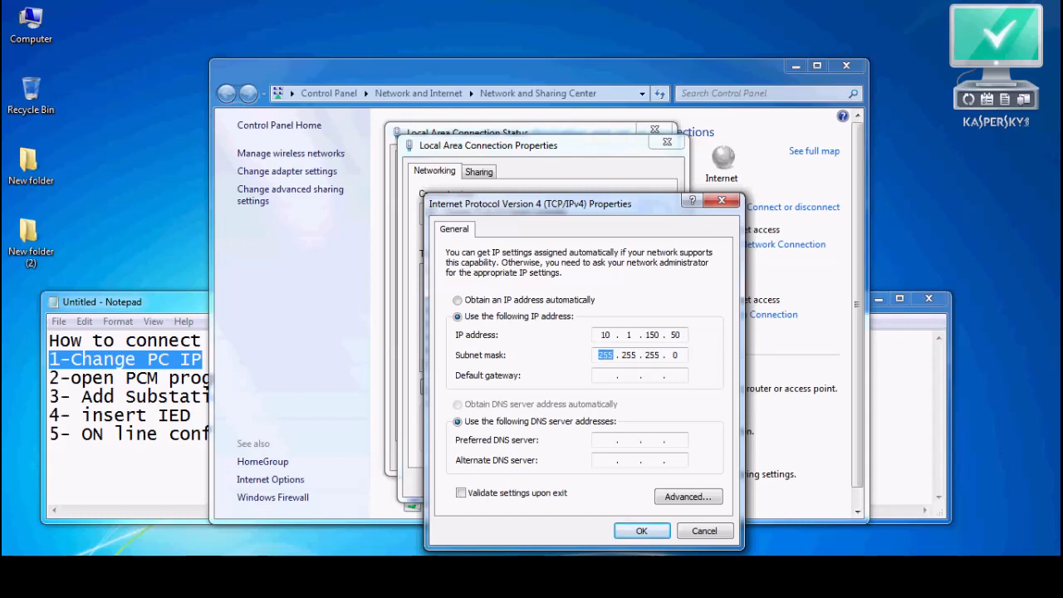
left_click(652, 356)
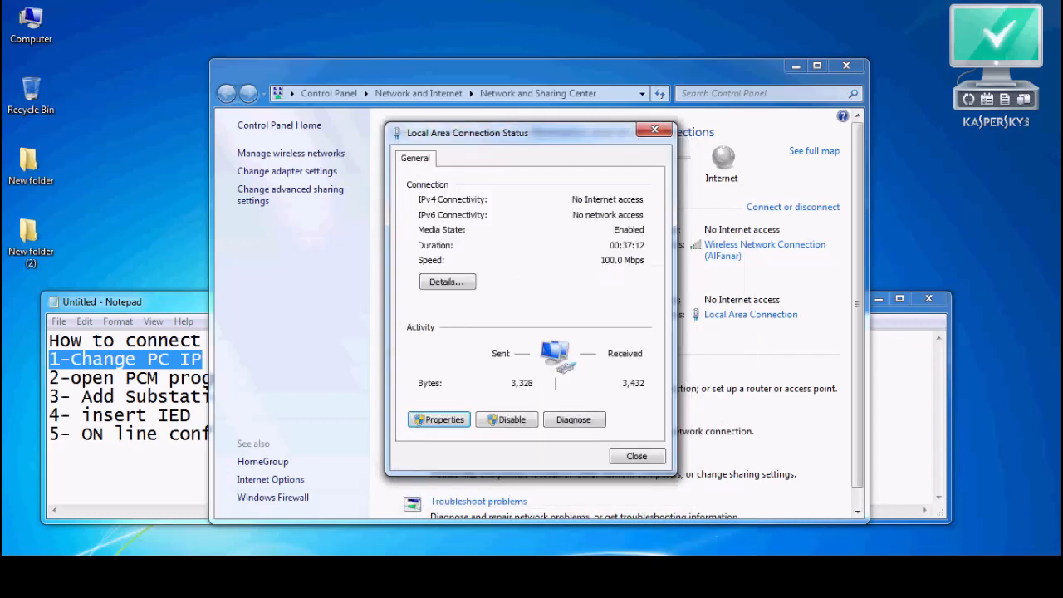
left_click(638, 455)
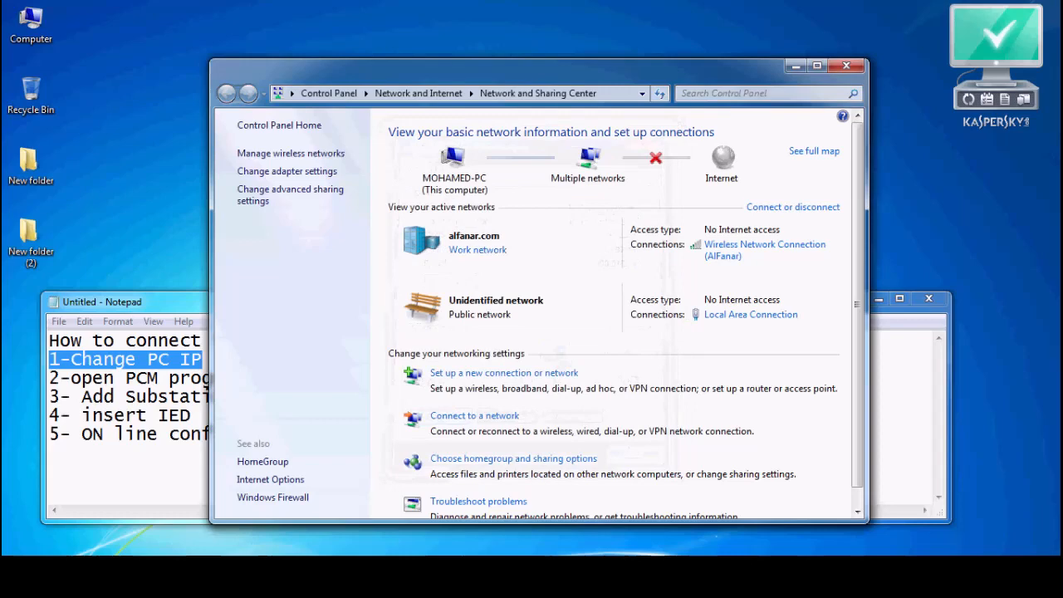
left_click(847, 63)
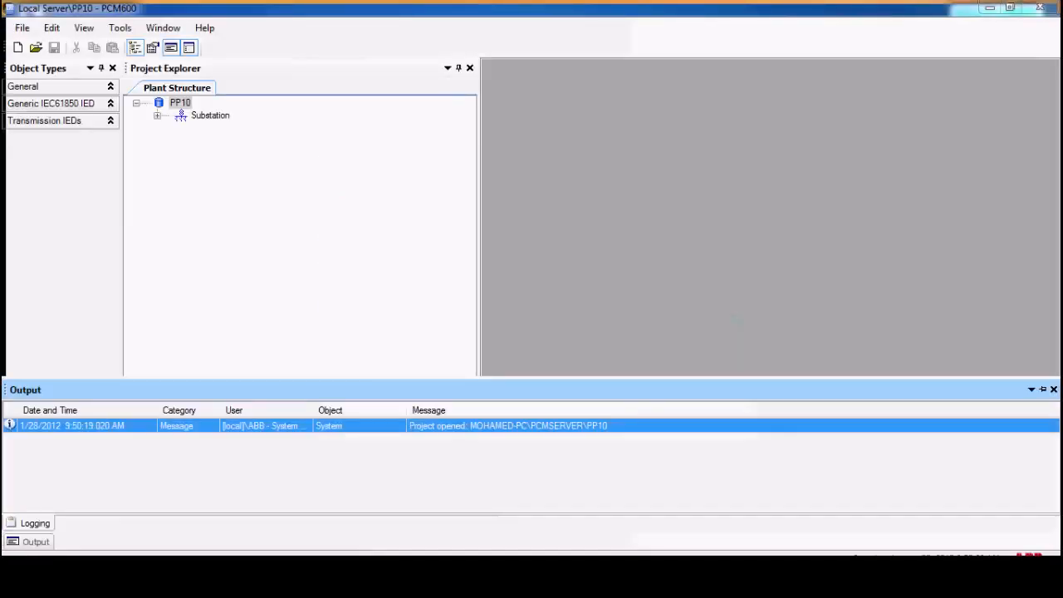
Close PP10 and create project Training2 after the name Training is rejected as a duplicate
left_click(15, 46)
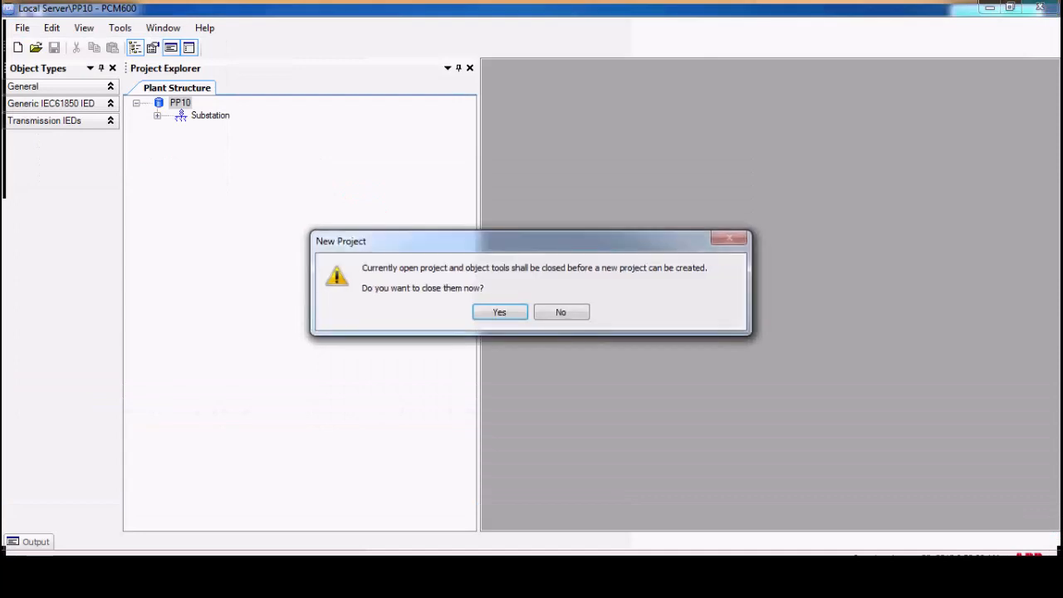
left_click(499, 312)
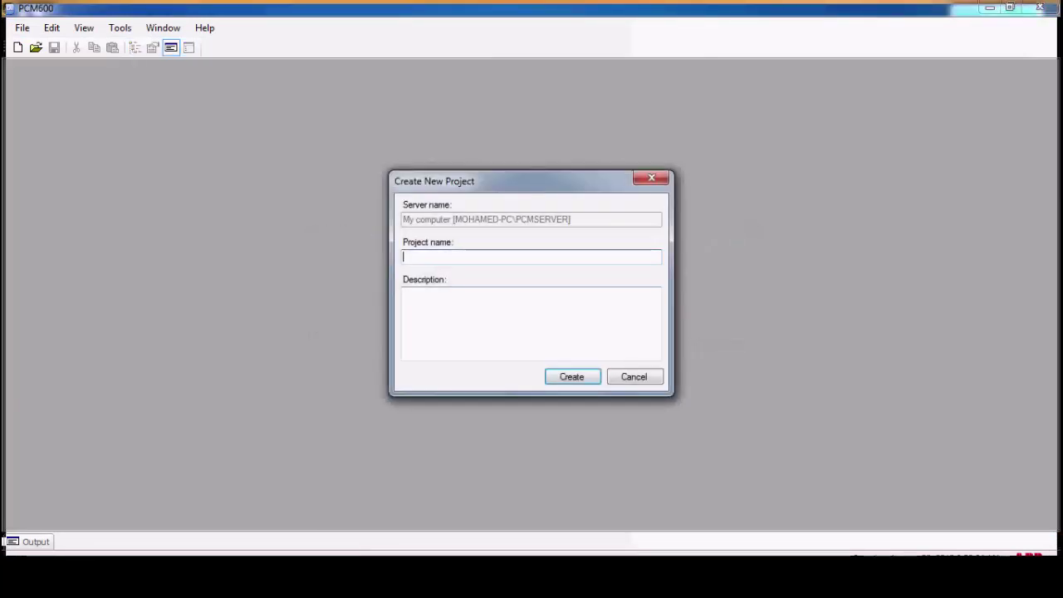
type("Traini")
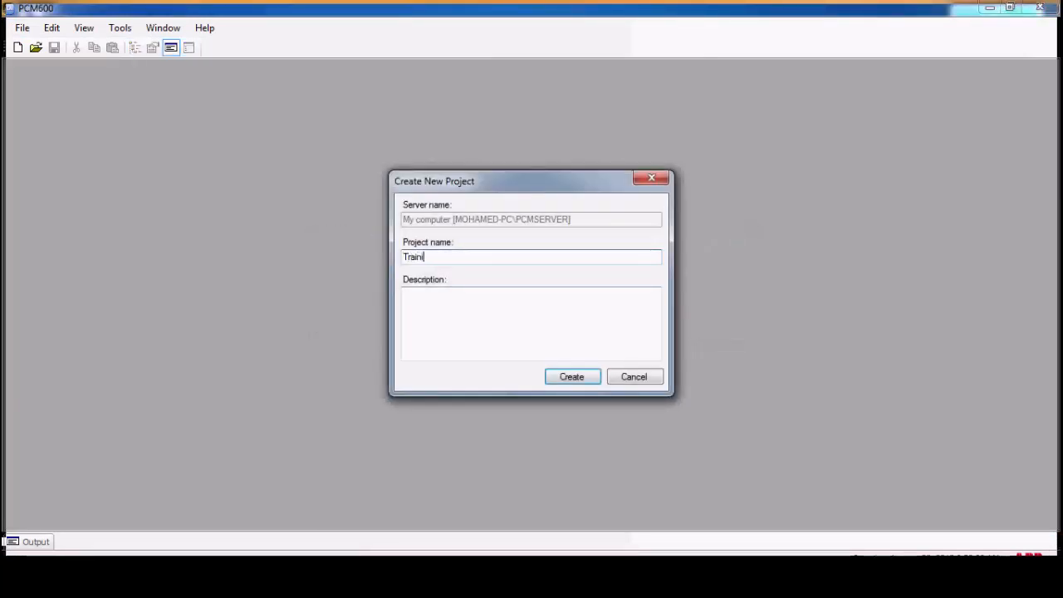
left_click(571, 376)
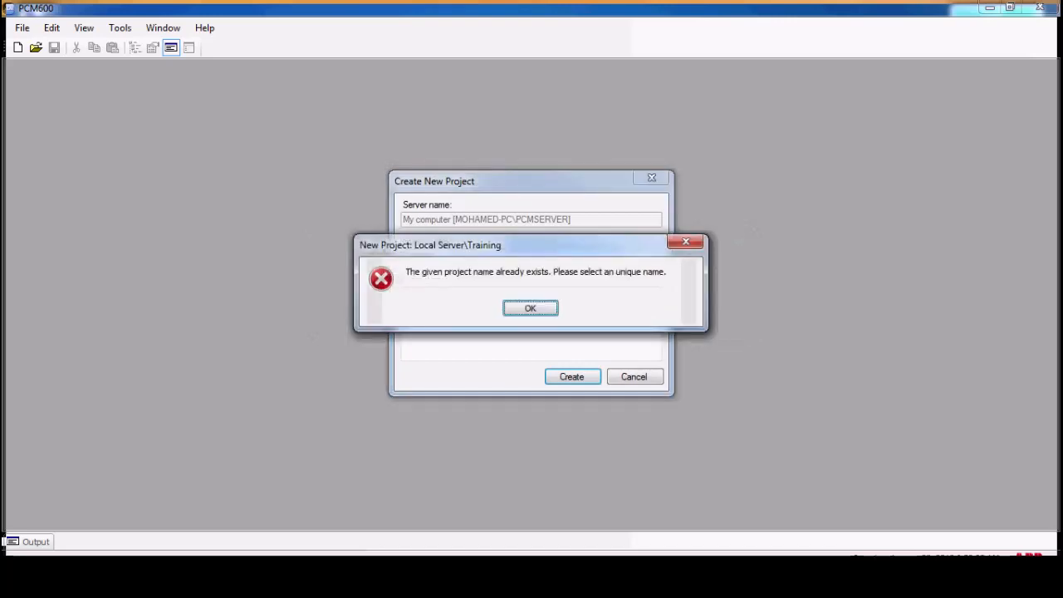
left_click(530, 307)
type("2")
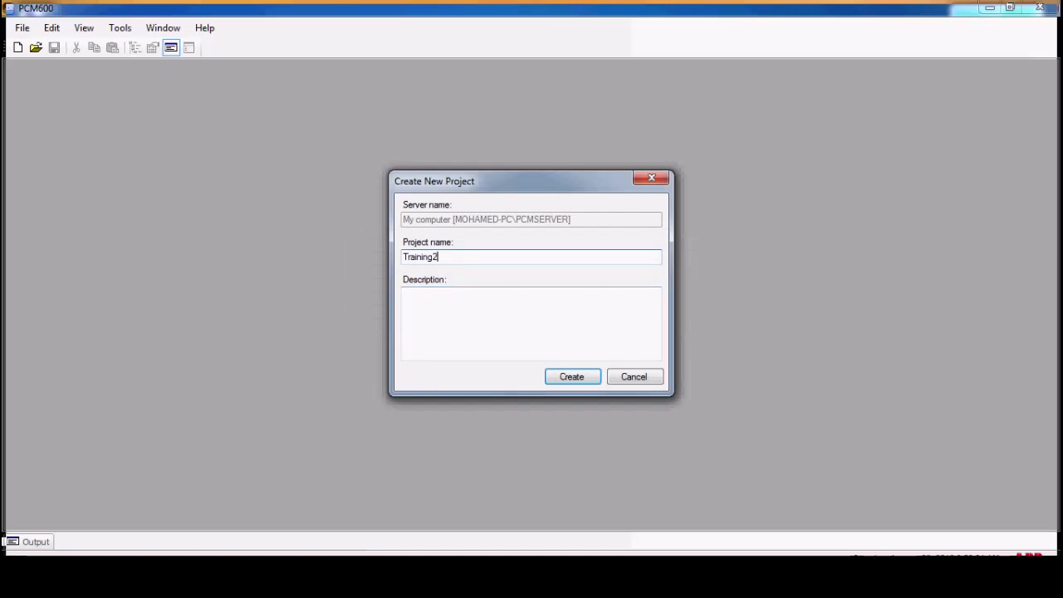
left_click(571, 375)
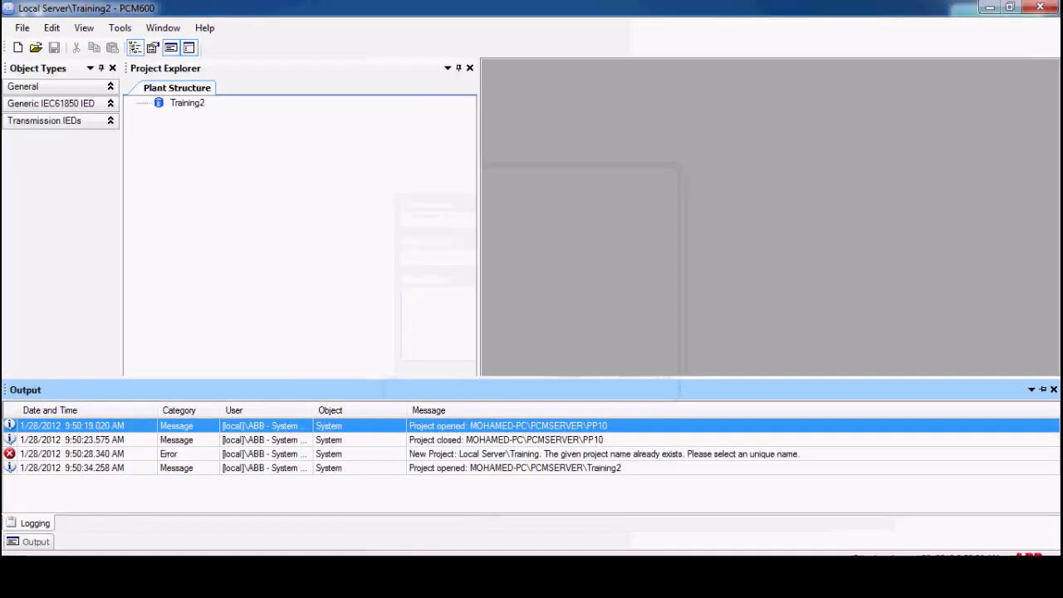
Add a Substation, a Voltage Level under it, and a Bay under the Voltage Level
right_click(186, 103)
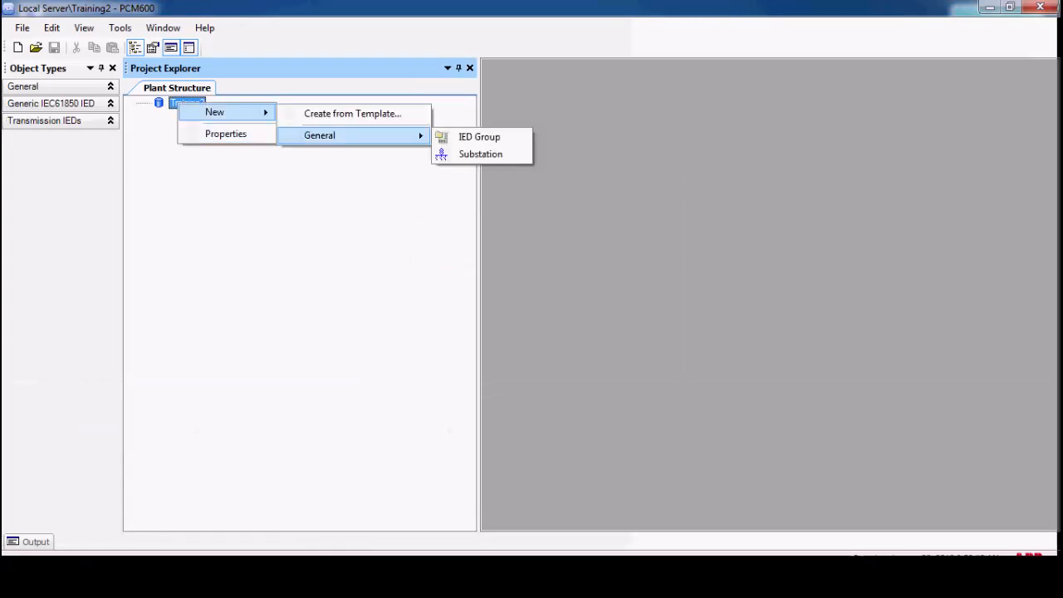
left_click(478, 152)
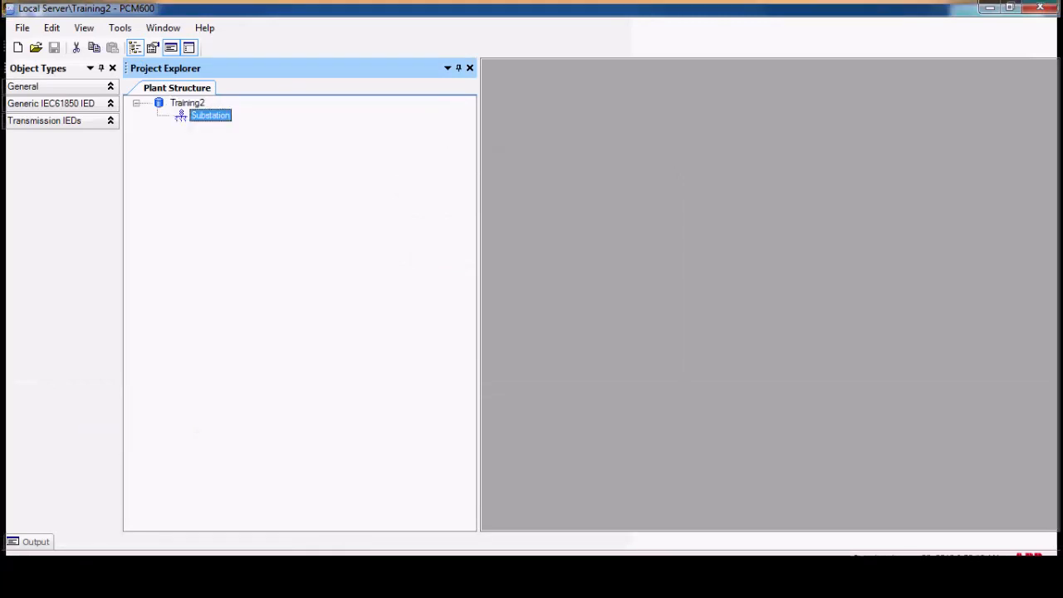
right_click(210, 115)
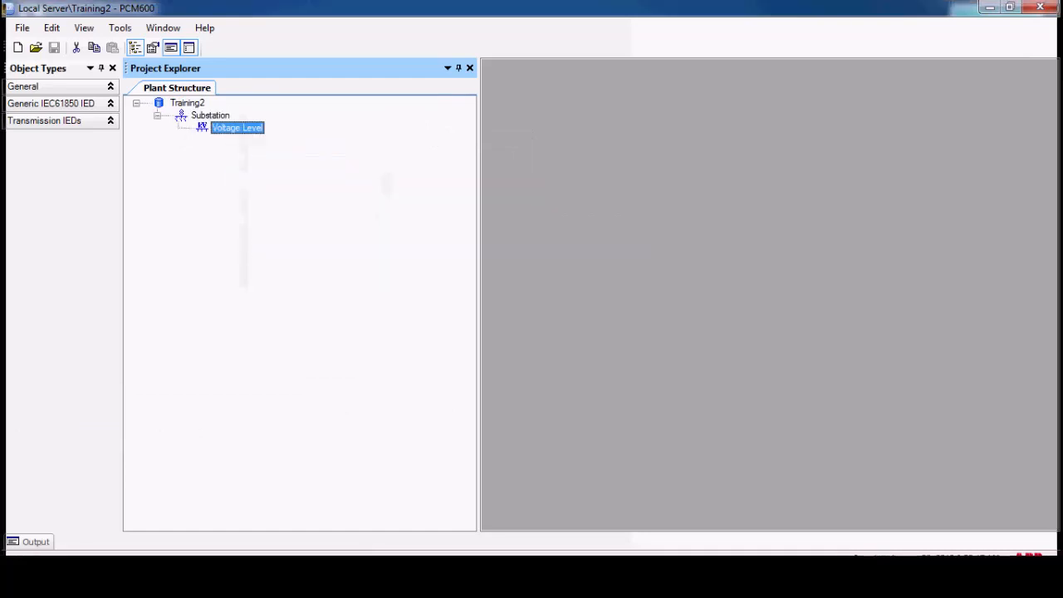
right_click(236, 127)
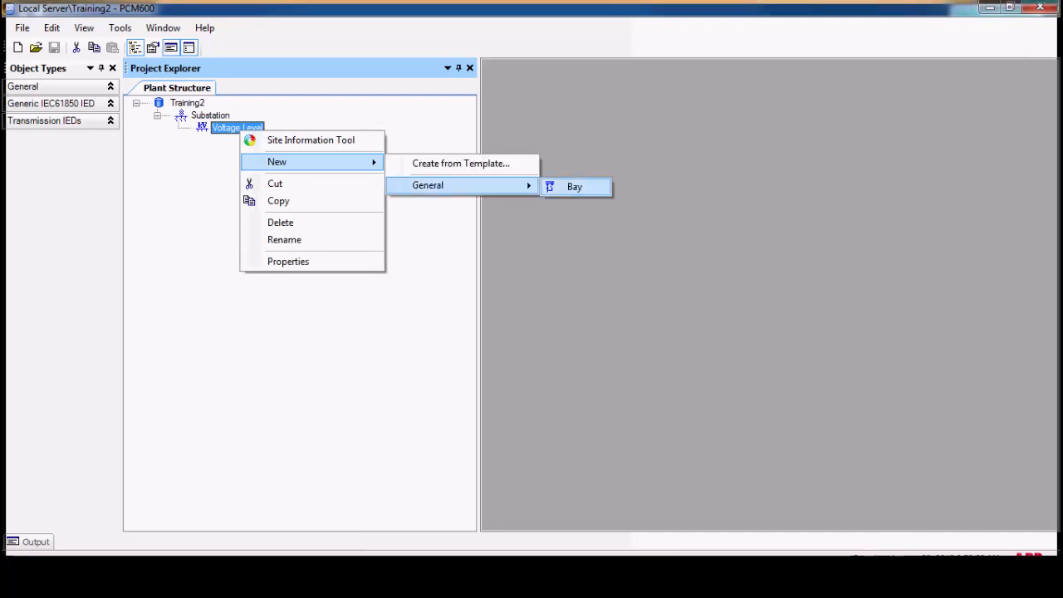
left_click(574, 185)
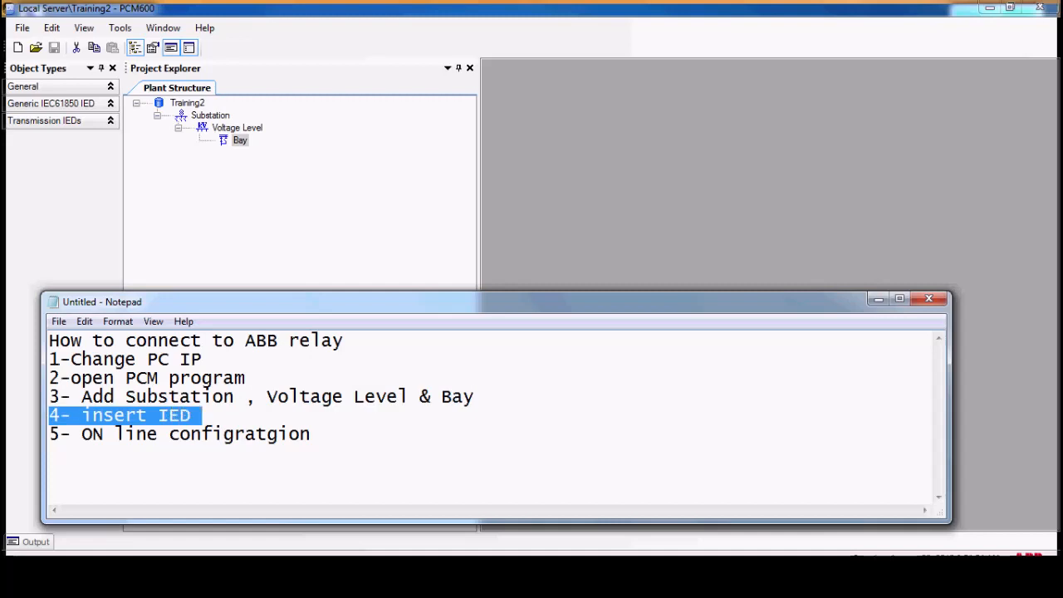
Insert a RED670 IED under the Bay and choose Online Configuration in its wizard
right_click(239, 139)
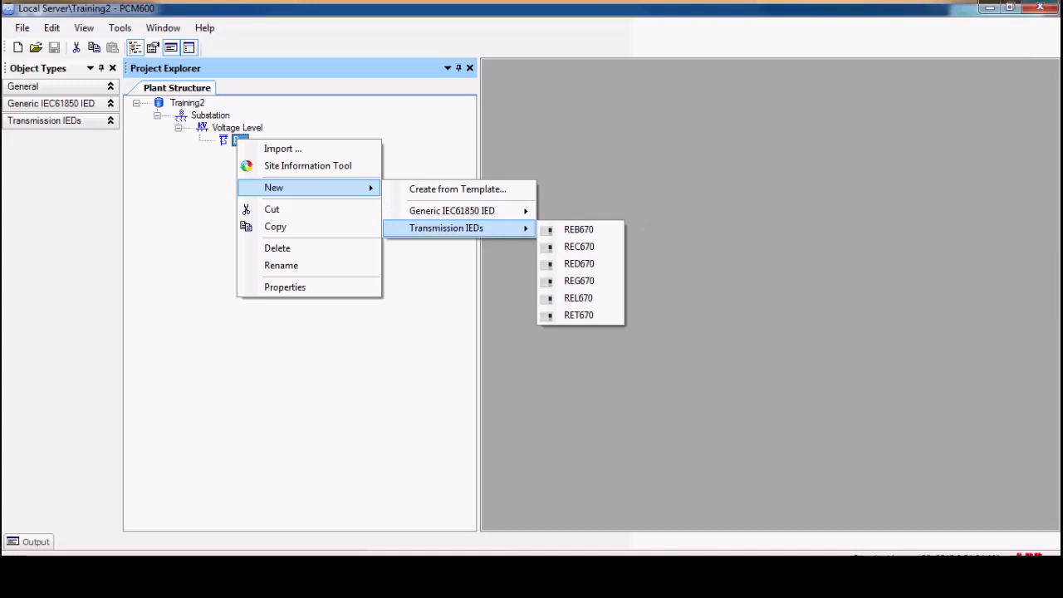
mouse_move(579, 263)
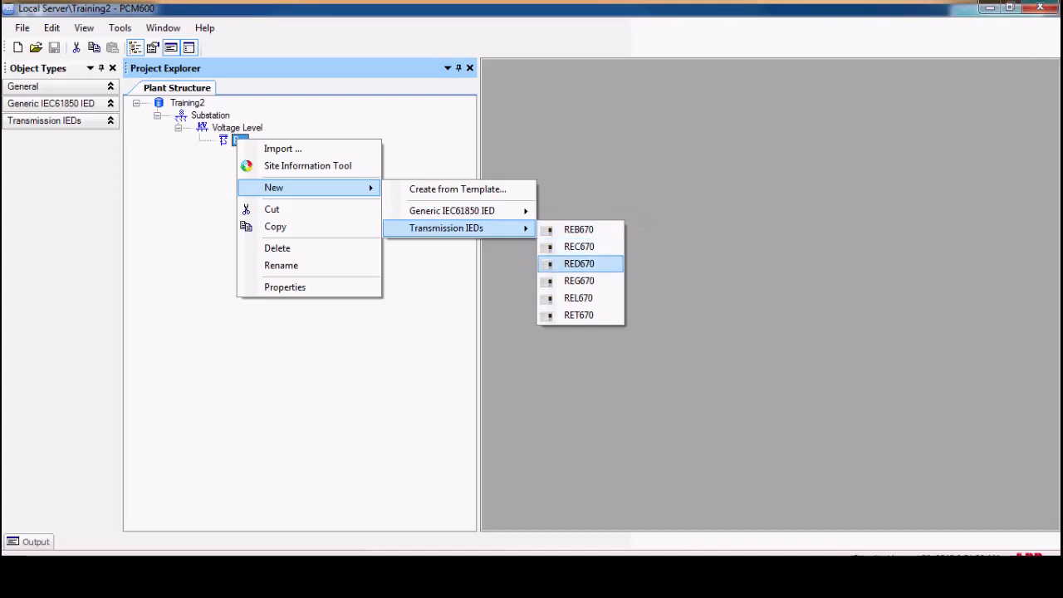
left_click(579, 262)
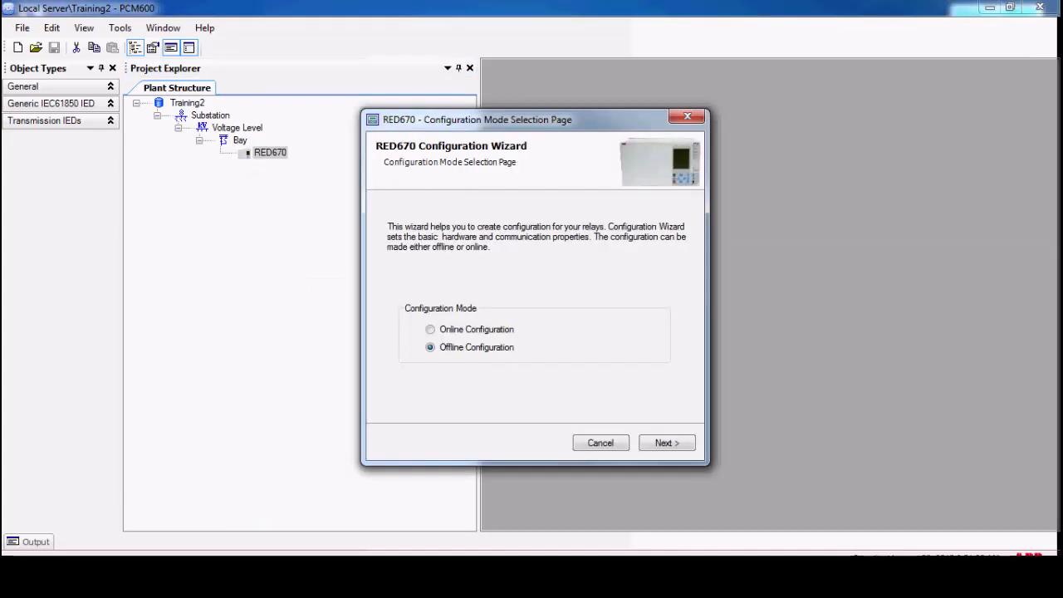
left_click(429, 329)
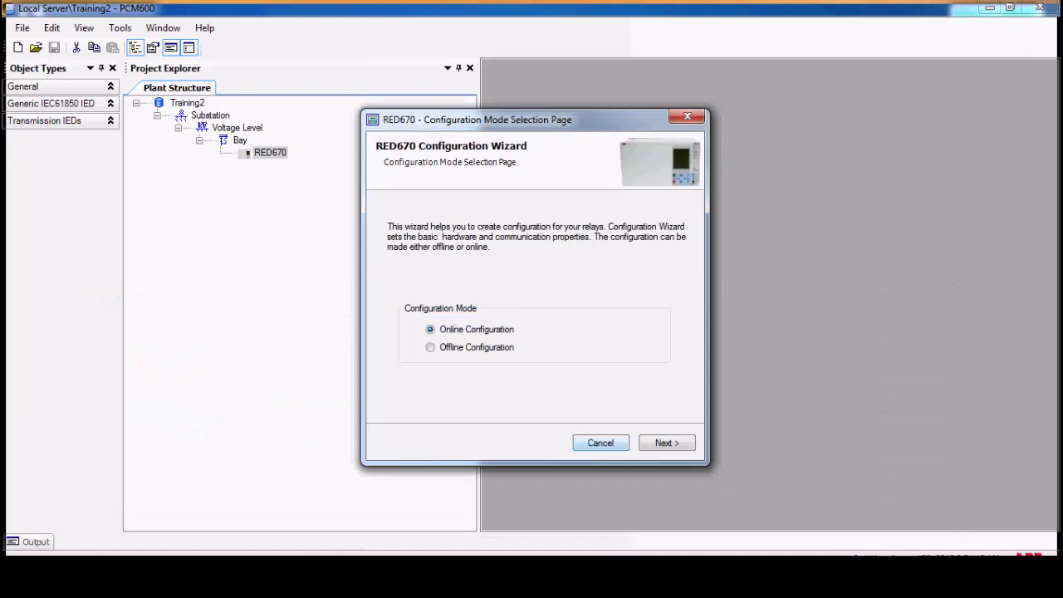
left_click(667, 442)
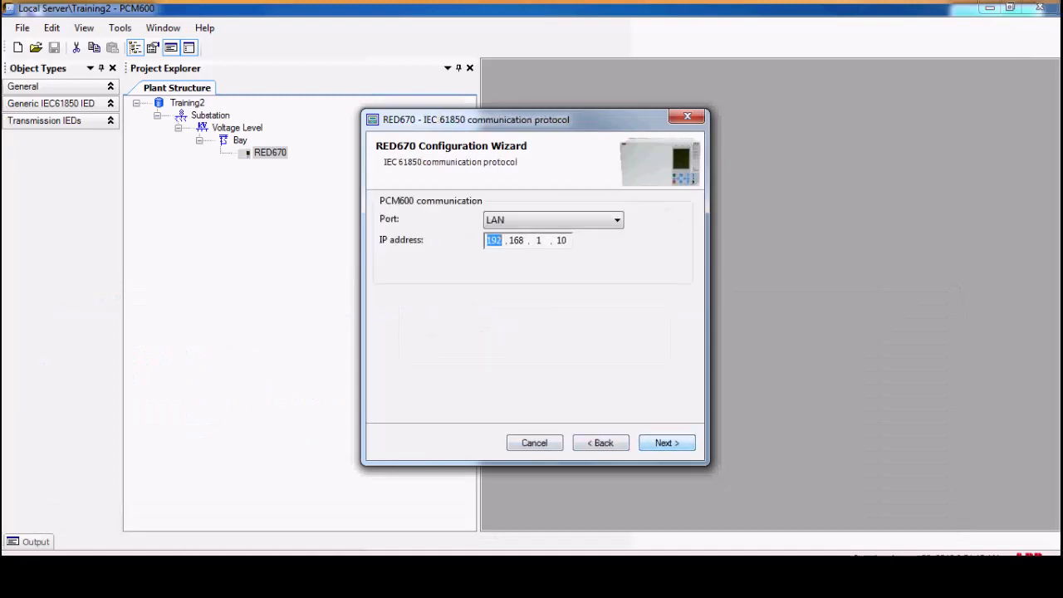
Accept the IEC 61850 communication page and reach online Version Selection
left_click(616, 219)
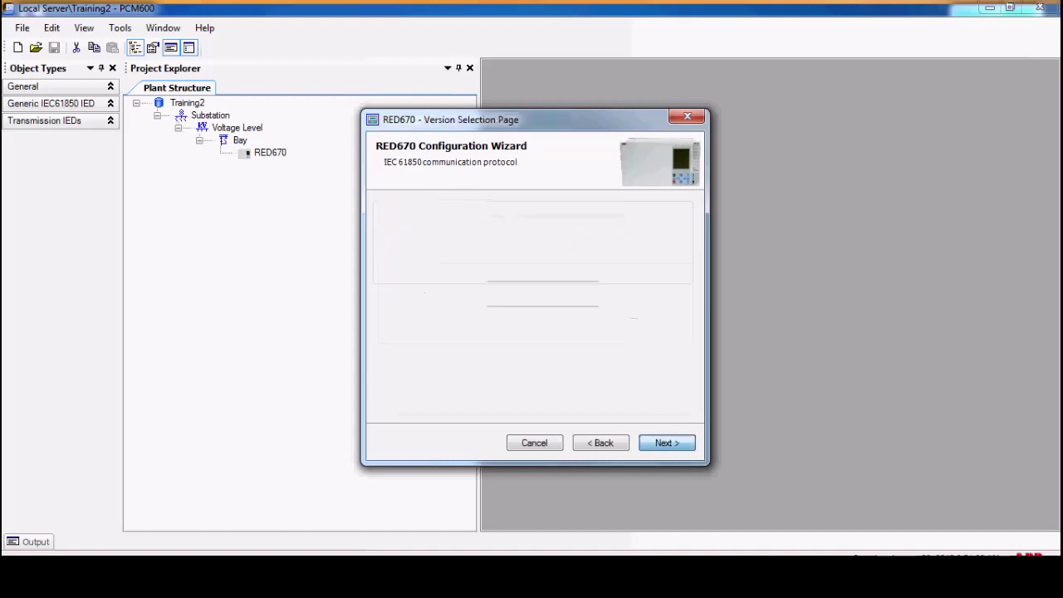
left_click(666, 441)
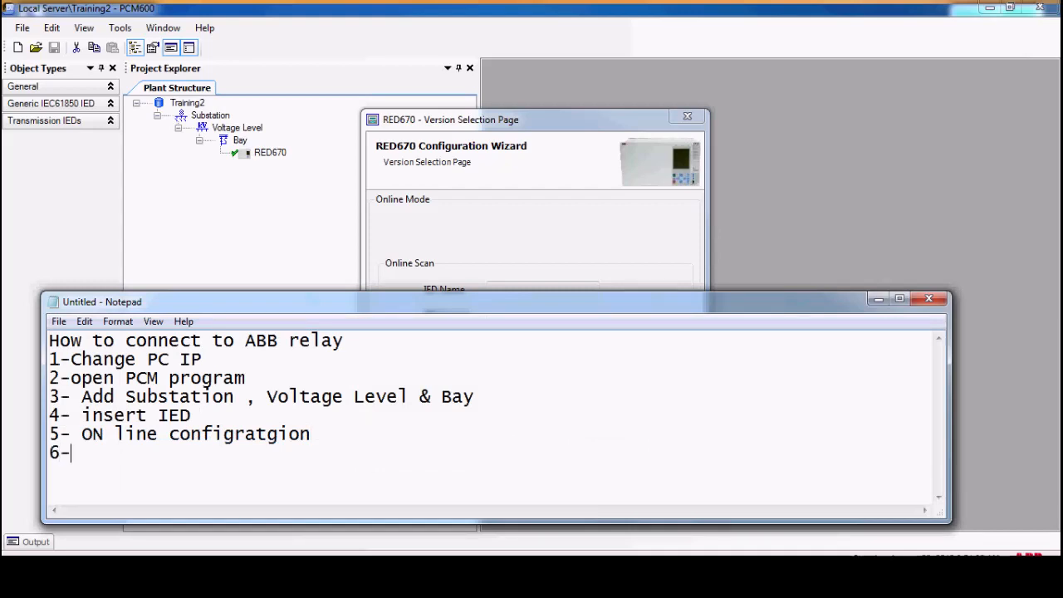
Append 'Scan IED' as the sixth step in the Notepad checklist
type("Sc")
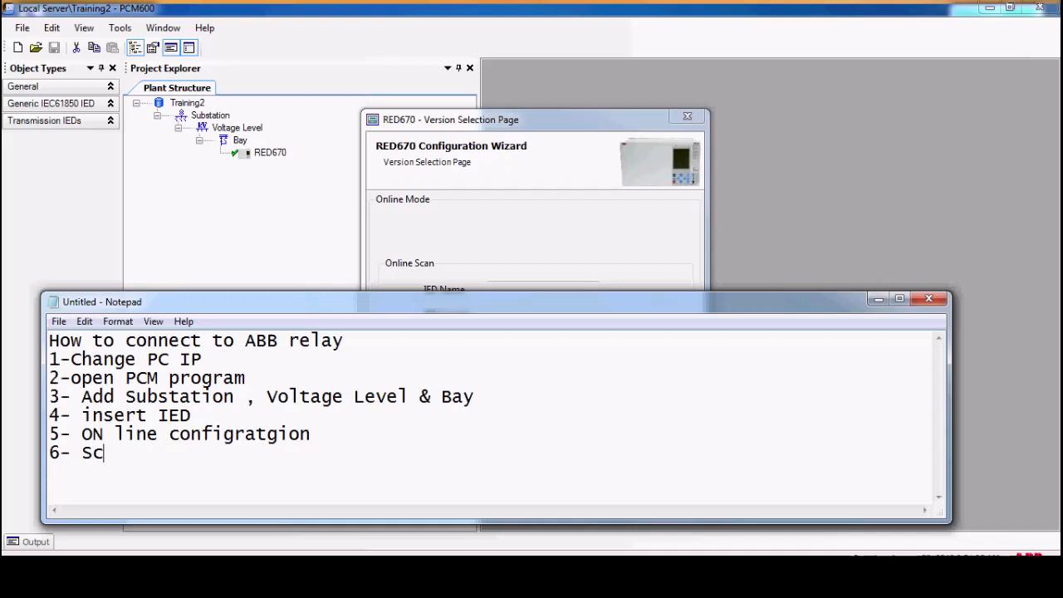
type("an")
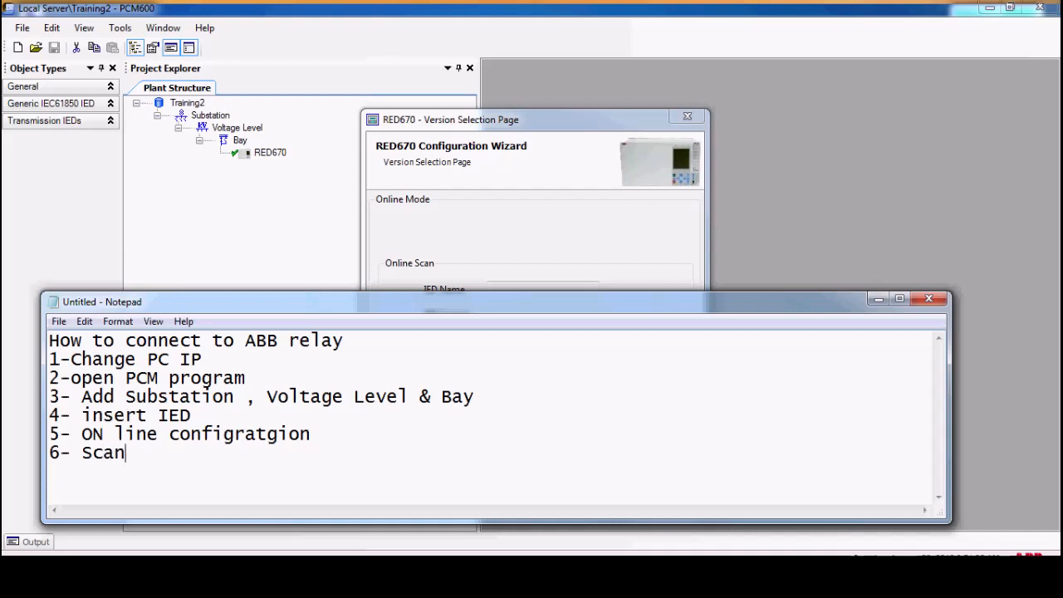
type("I")
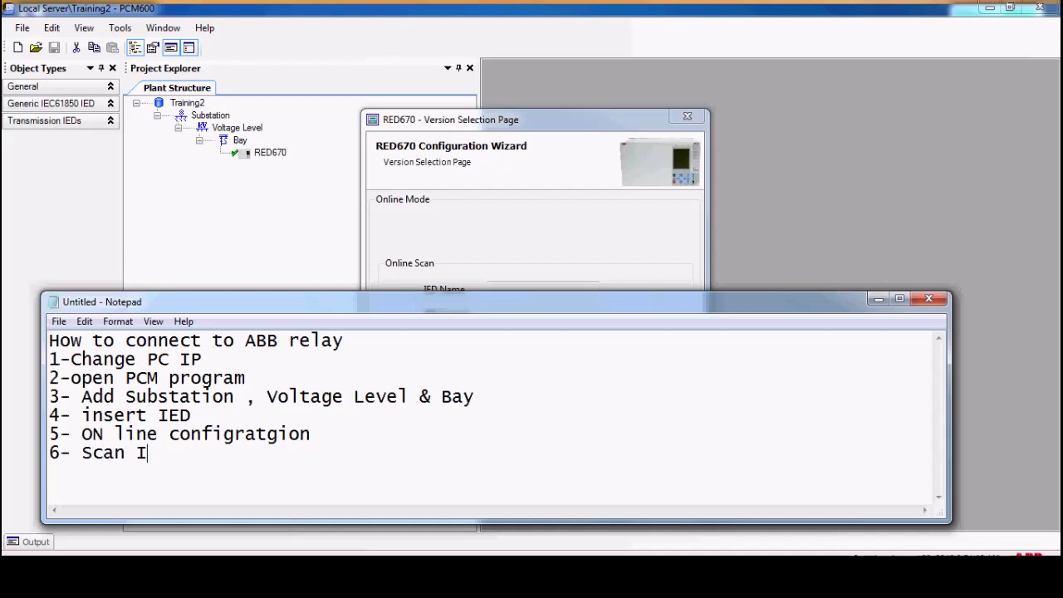
type("ED")
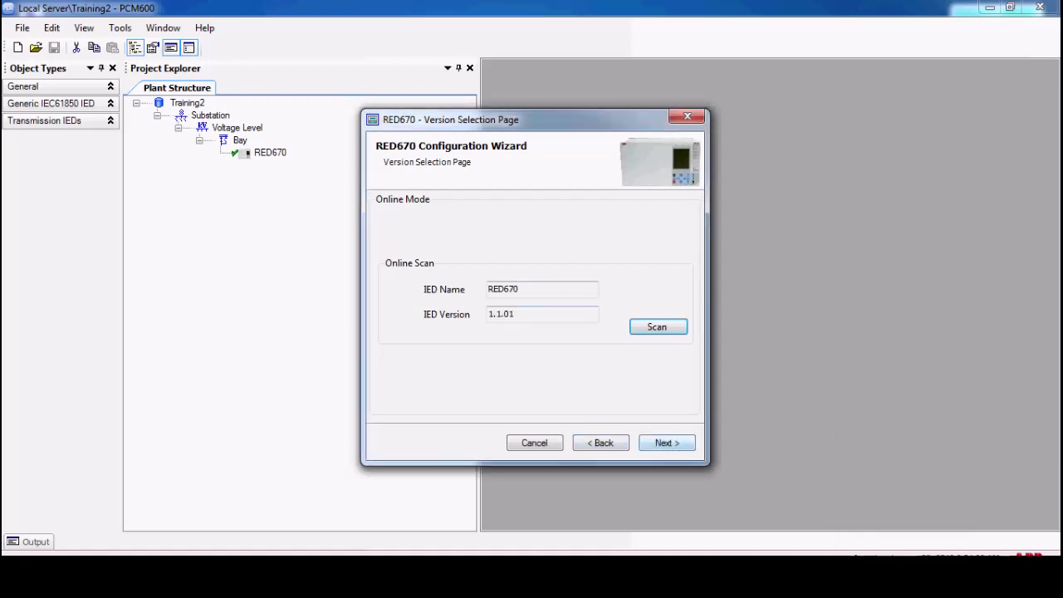
Finish the wizard past scanned version and housing pages, leaving RED670 configured
left_click(666, 441)
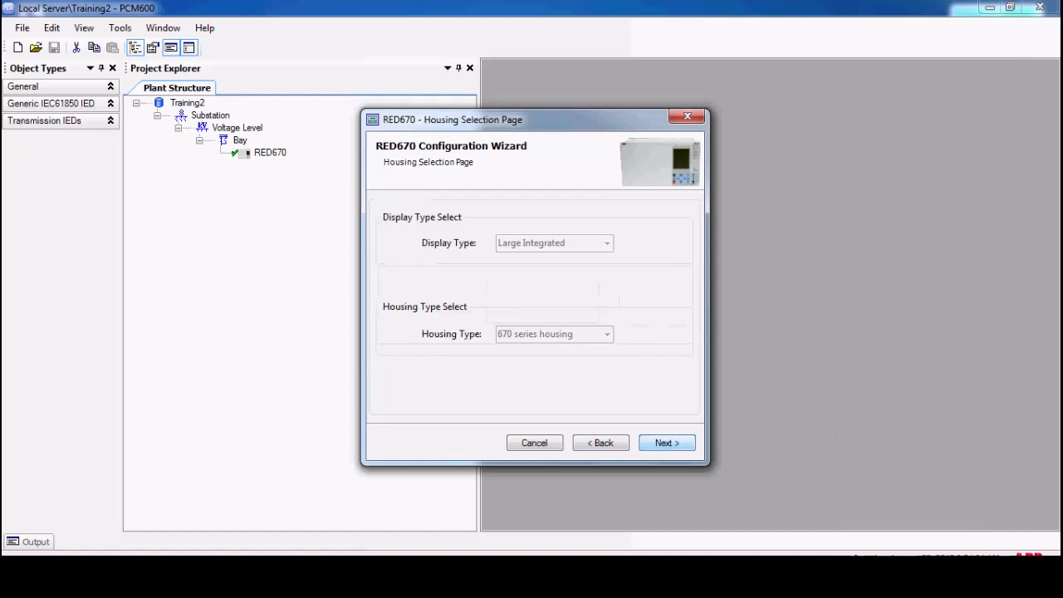
left_click(666, 442)
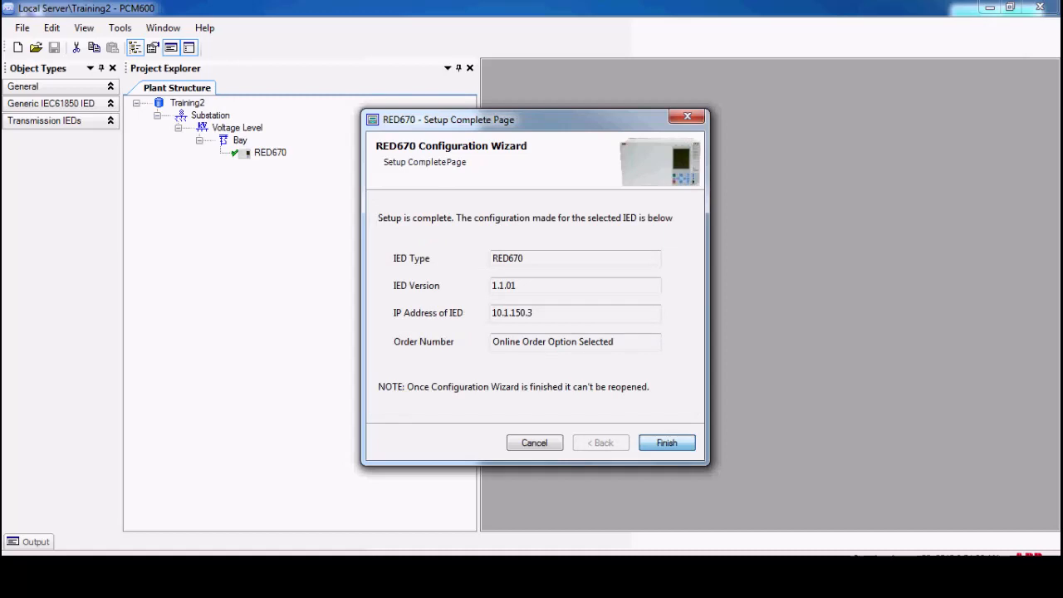
left_click(666, 442)
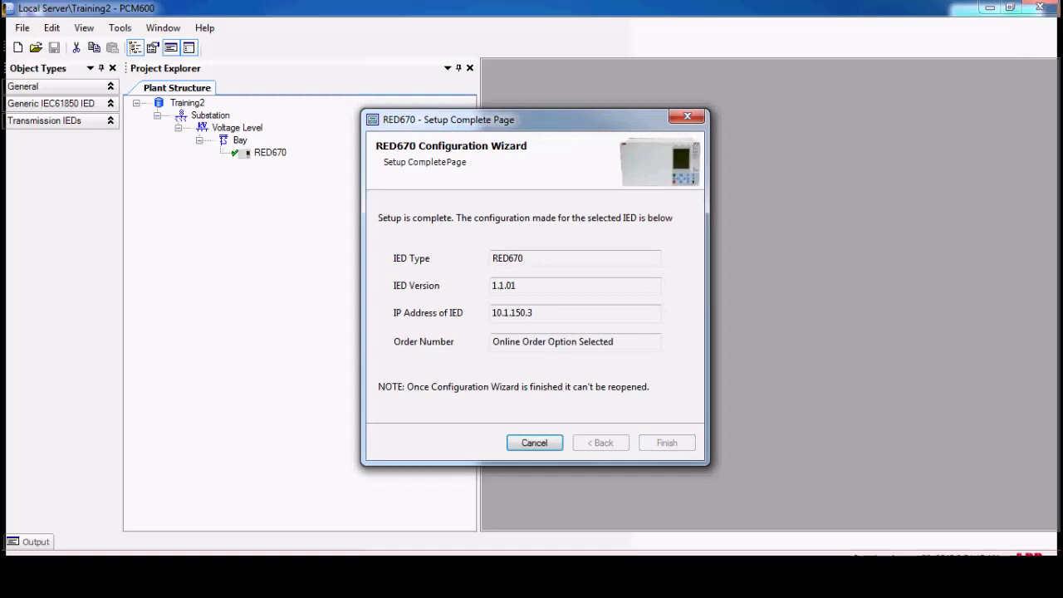
left_click(667, 442)
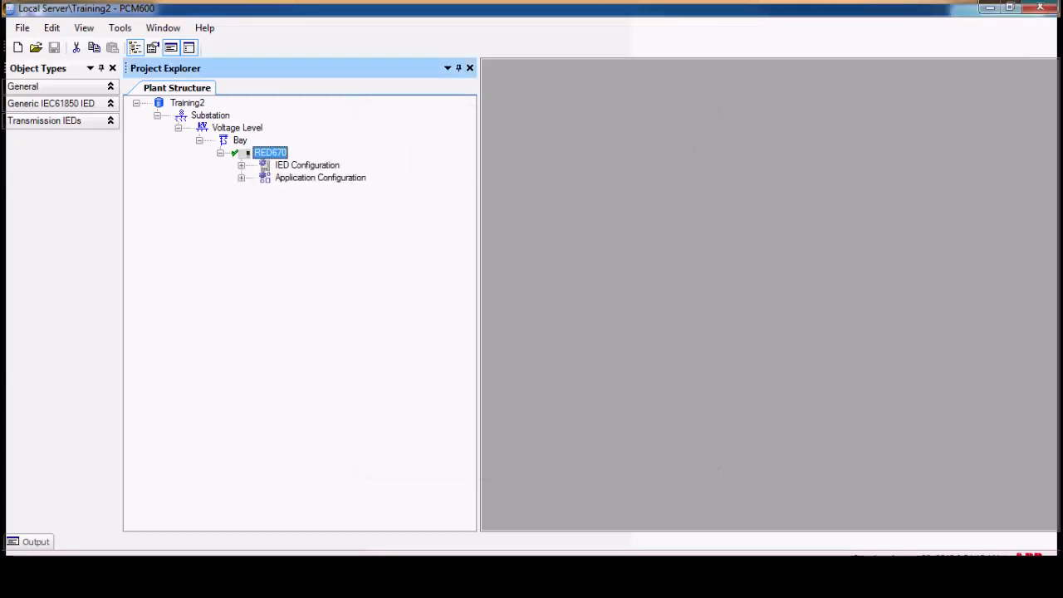
Start a Read from IED on RED670 and confirm, queuing it in the read/write list
right_click(269, 153)
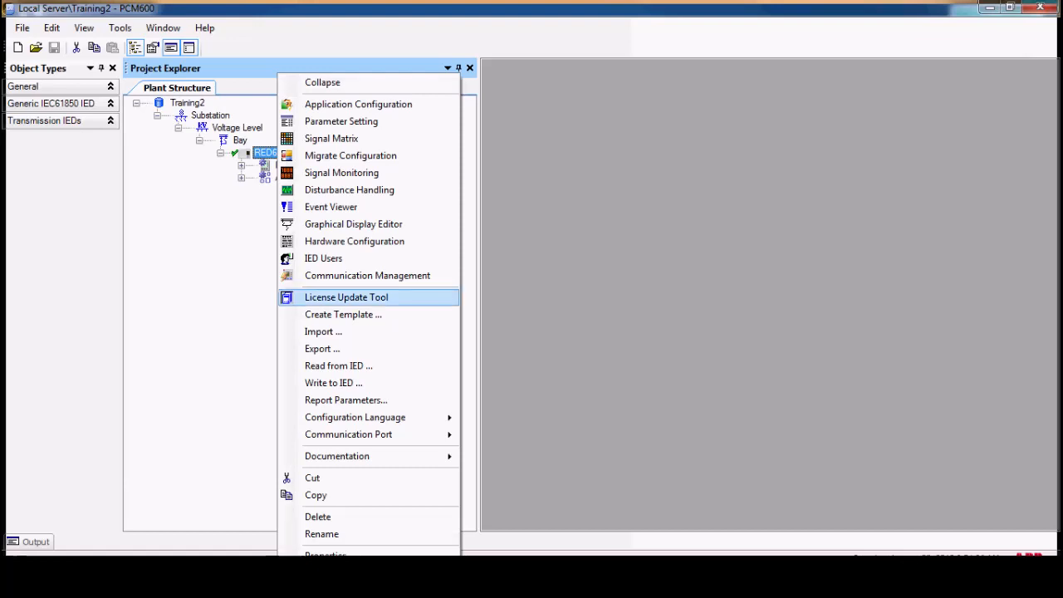
mouse_move(339, 365)
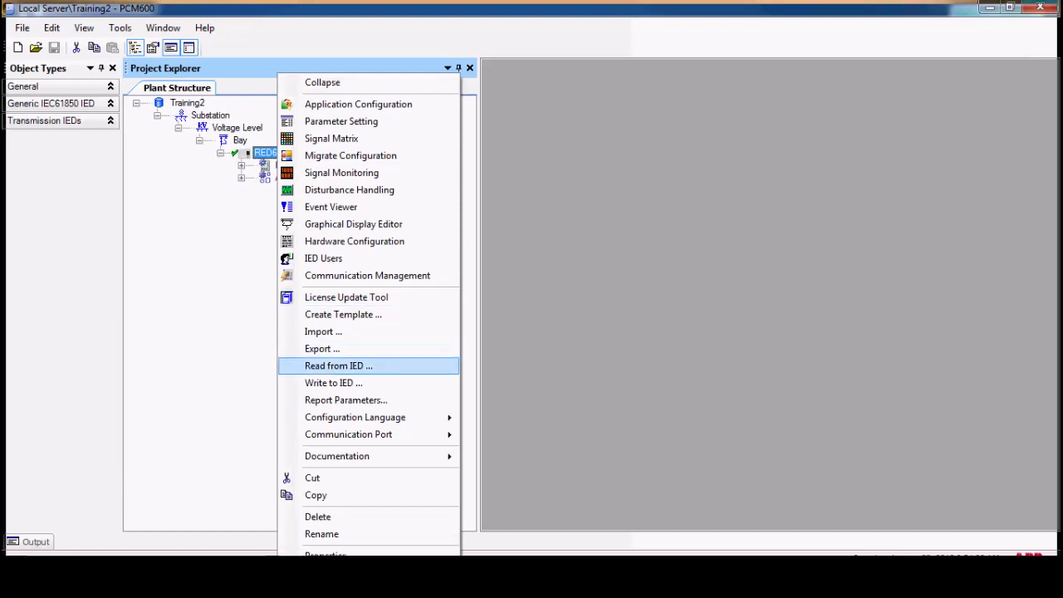
left_click(337, 365)
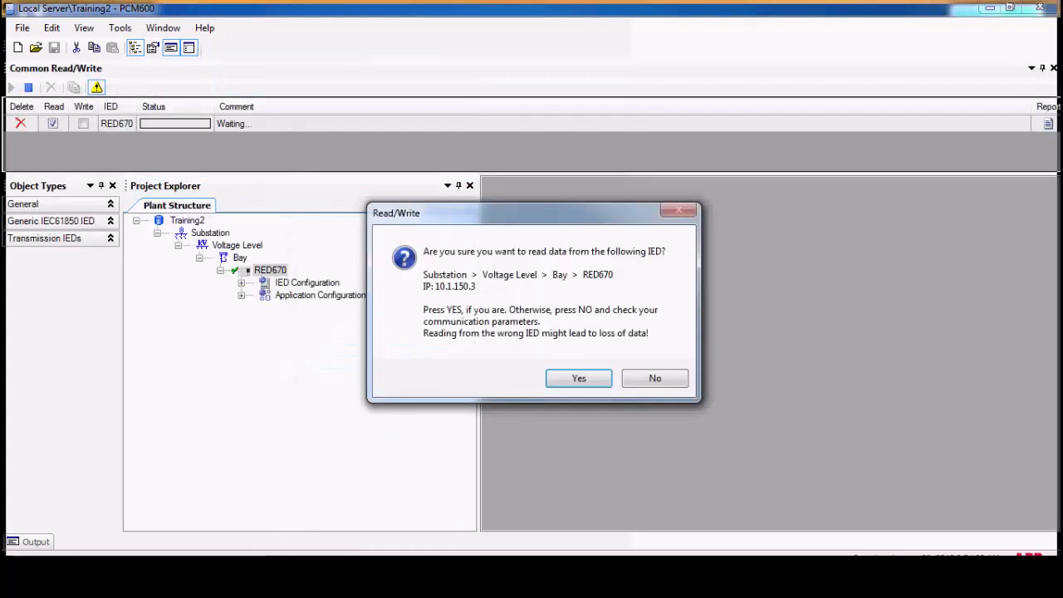
left_click(578, 378)
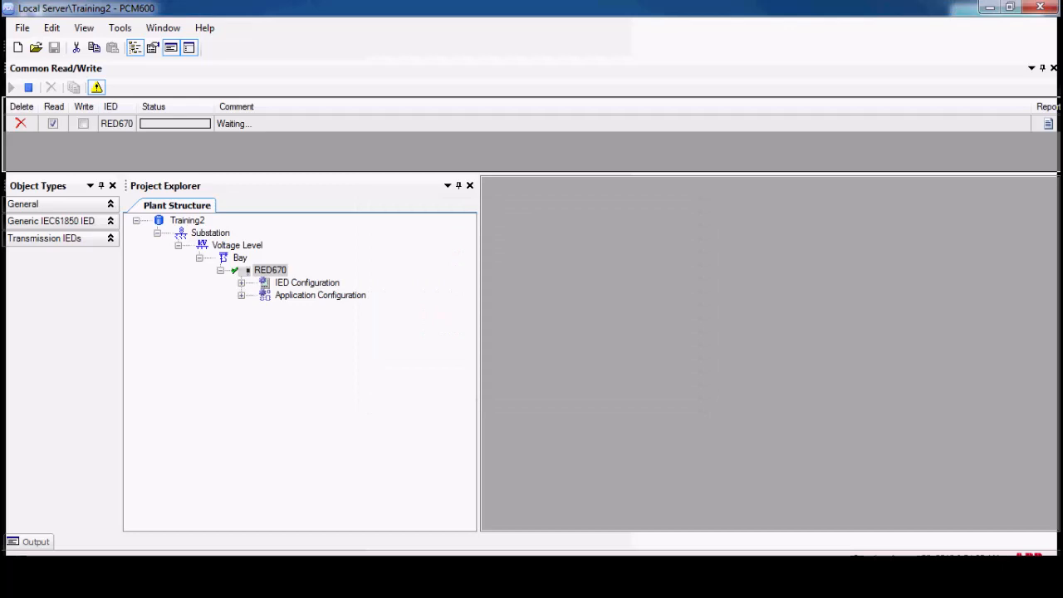